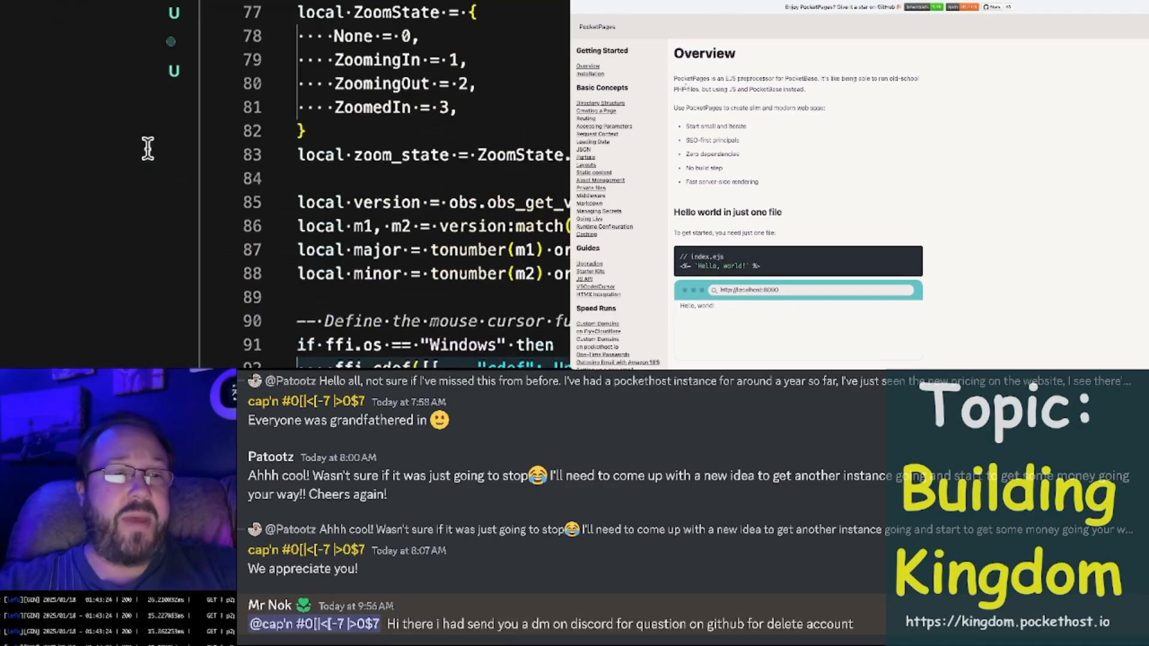
Go to the PocketPages Loading Data page and scroll to its products-and-categories server script example.
{"action": "scroll", "scroll_direction": "down", "scroll_amount": 3}
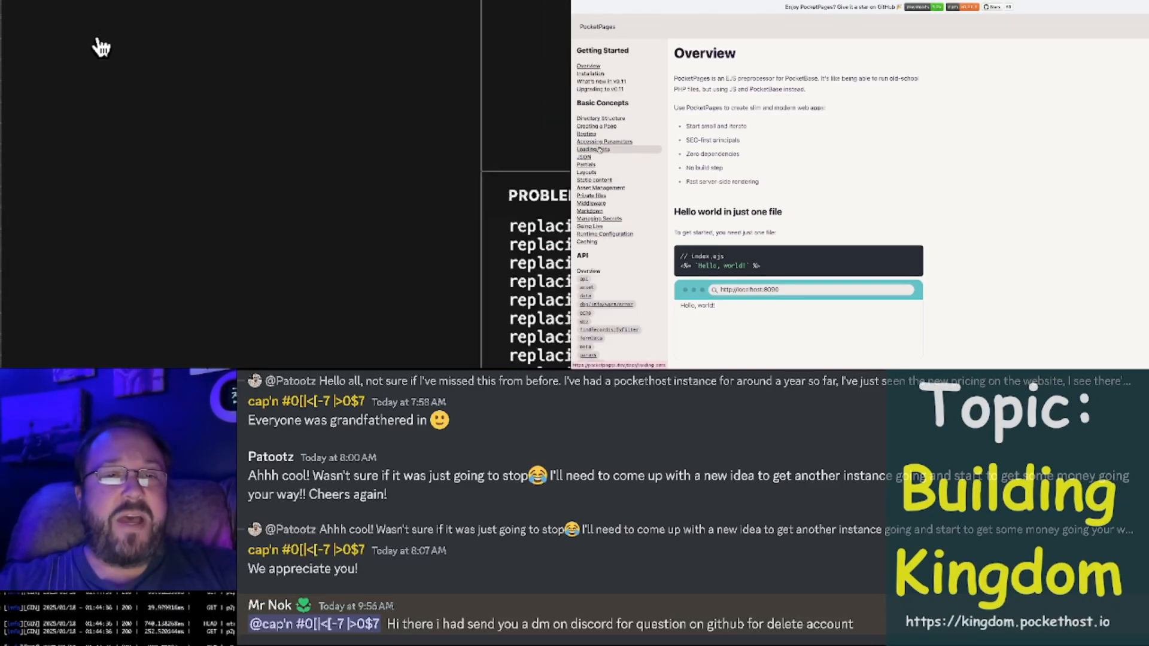
{"action": "left_click", "coordinate": [592, 149]}
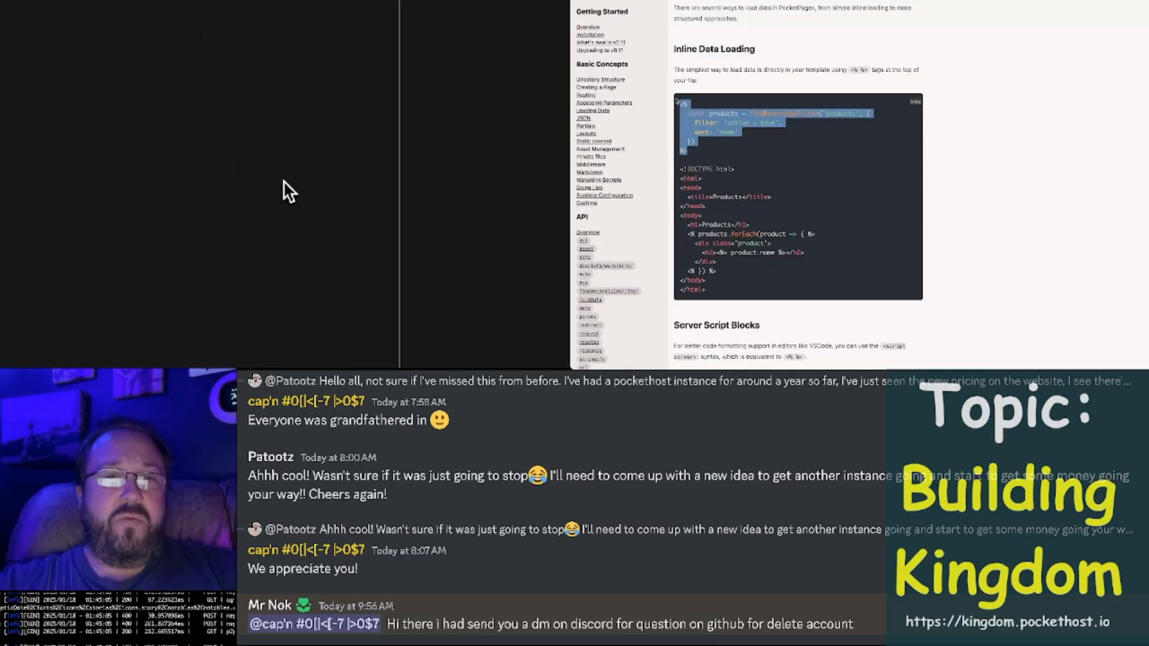
{"action": "mouse_move", "coordinate": [458, 326]}
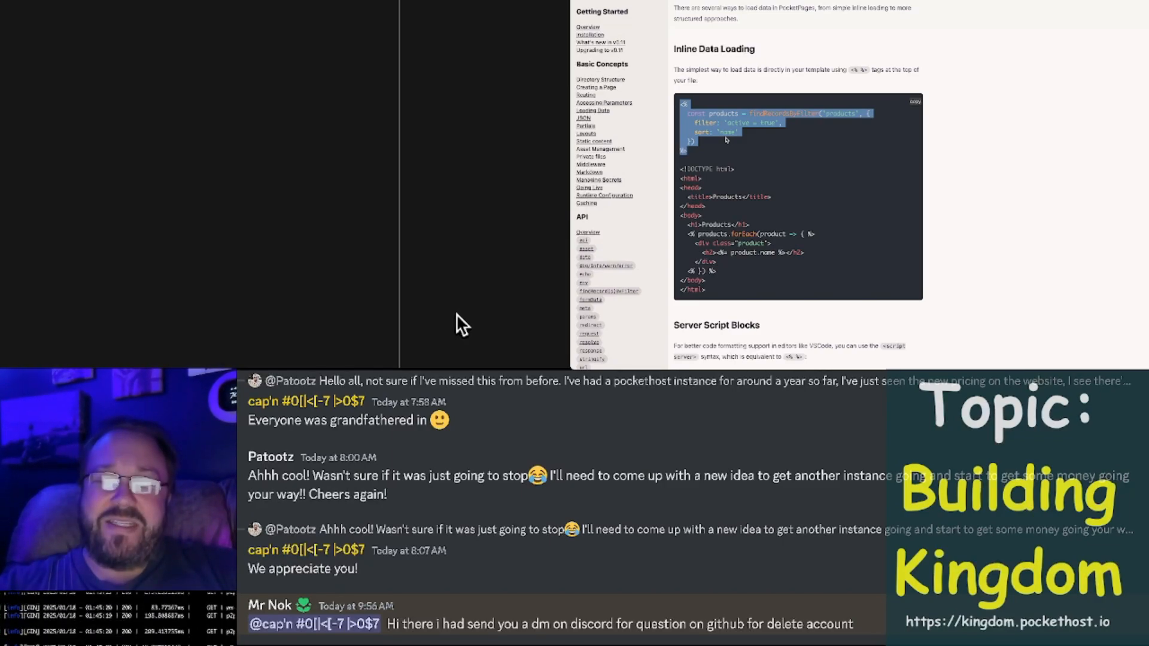
{"action": "scroll", "scroll_direction": "down", "scroll_amount": 3}
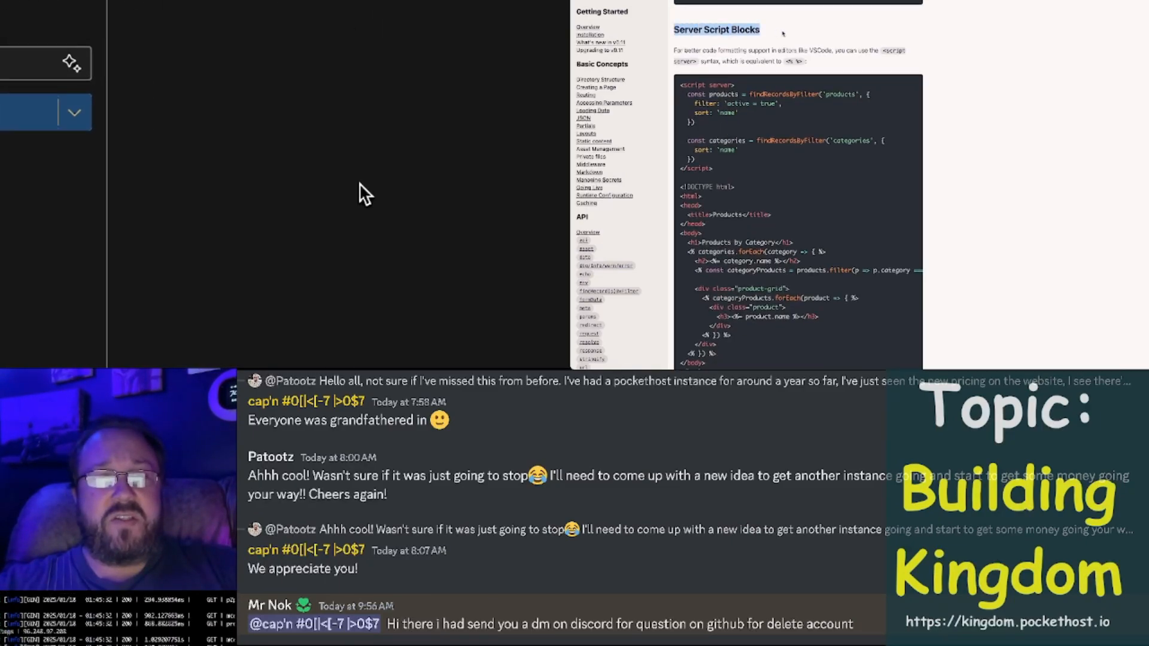
{"action": "mouse_move", "coordinate": [287, 194]}
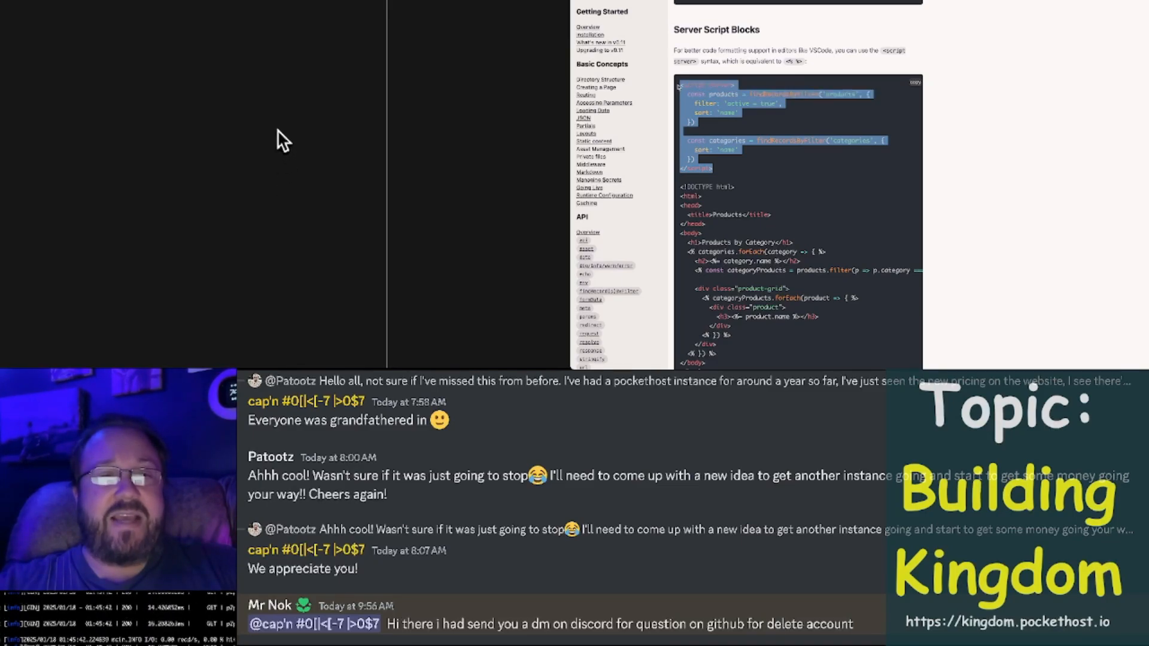
{"action": "mouse_move", "coordinate": [510, 139]}
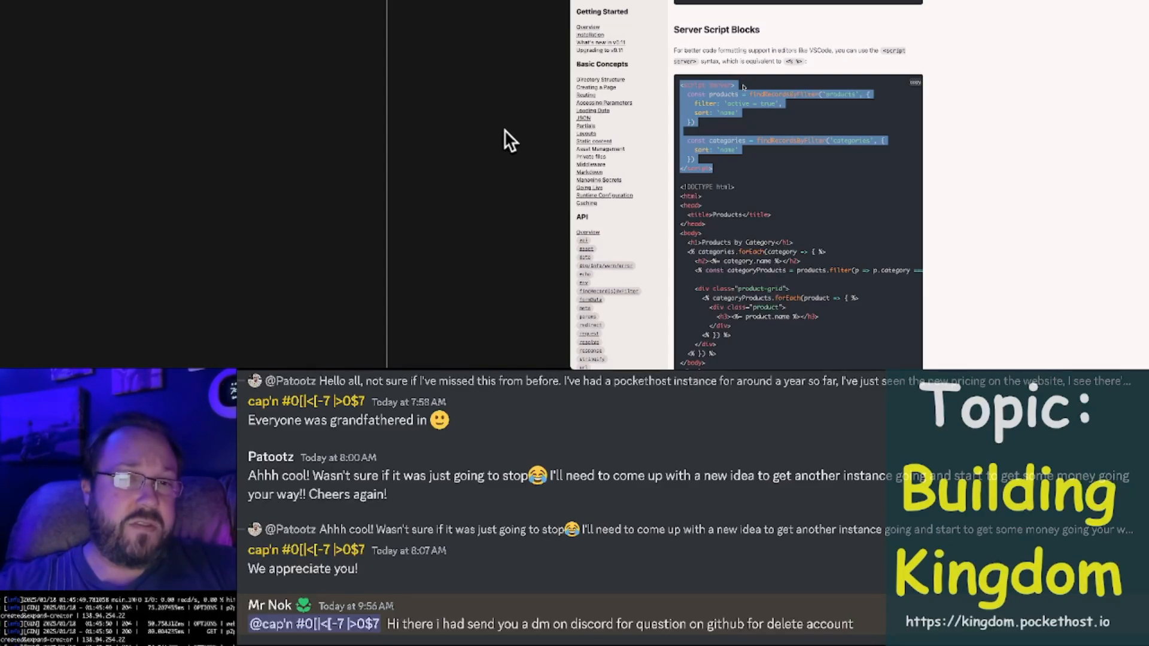
Open the join route's +get.js handler from the api/join folder.
{"action": "left_click", "coordinate": [114, 196]}
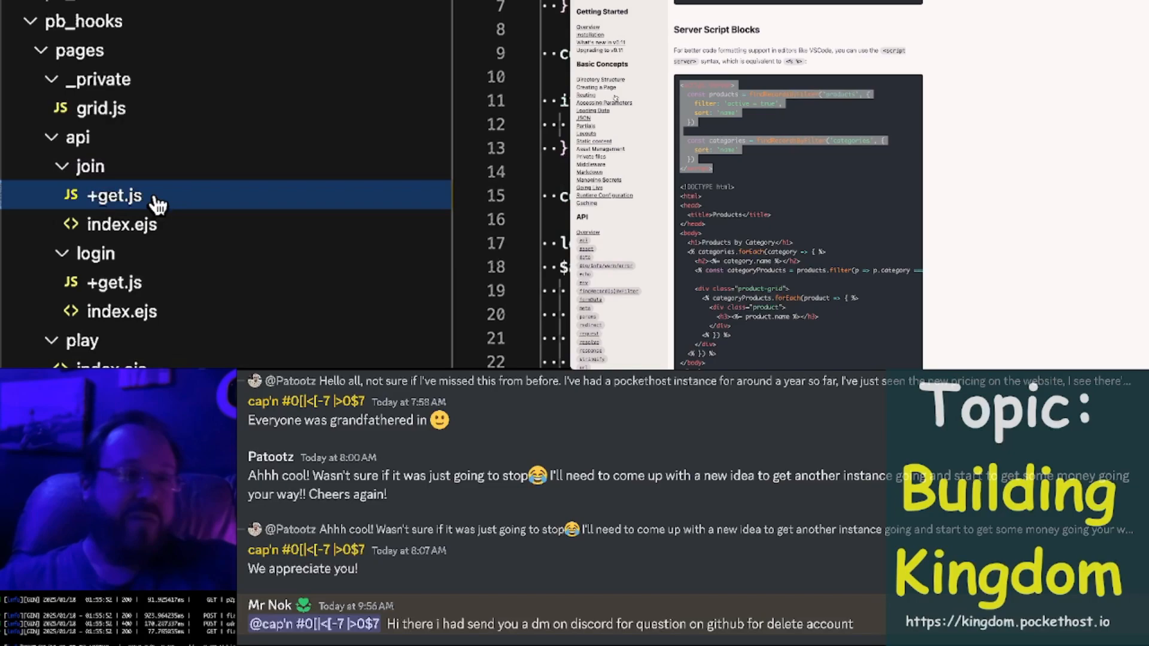
{"action": "left_click", "coordinate": [121, 224]}
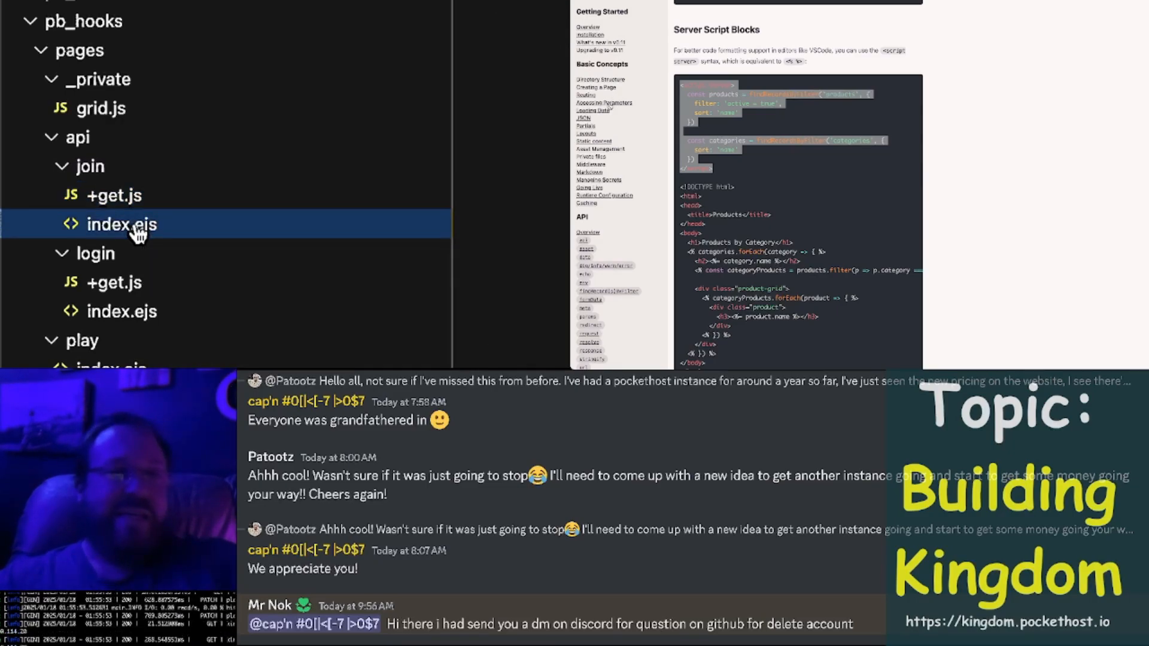
{"action": "left_click", "coordinate": [122, 224]}
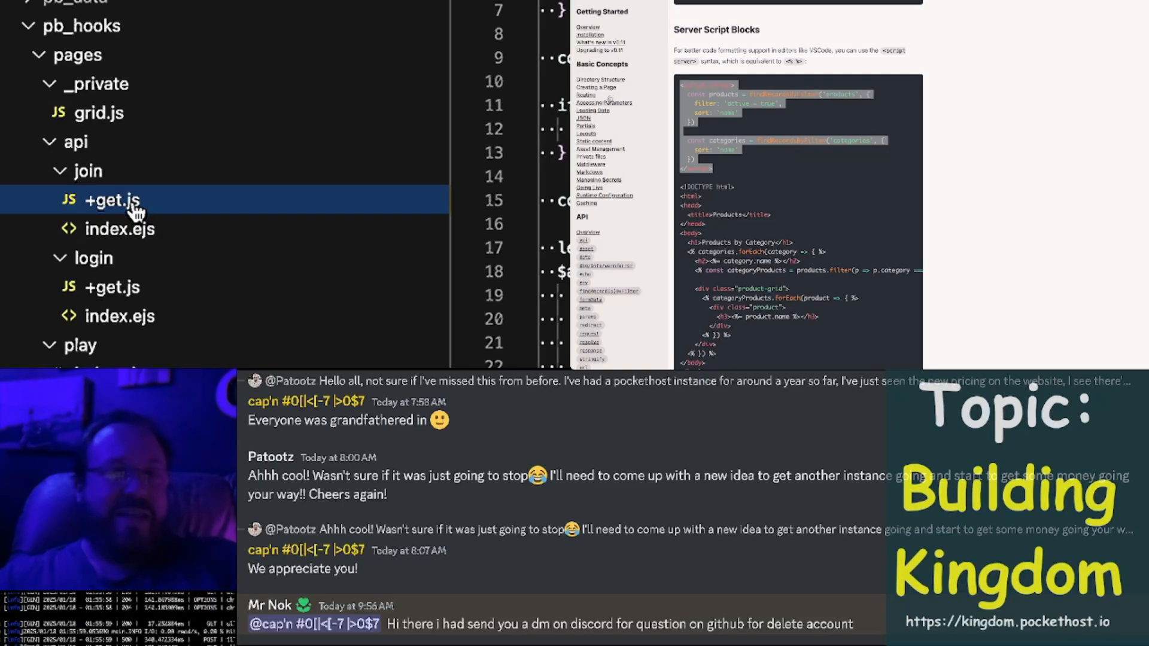
{"action": "mouse_move", "coordinate": [111, 200]}
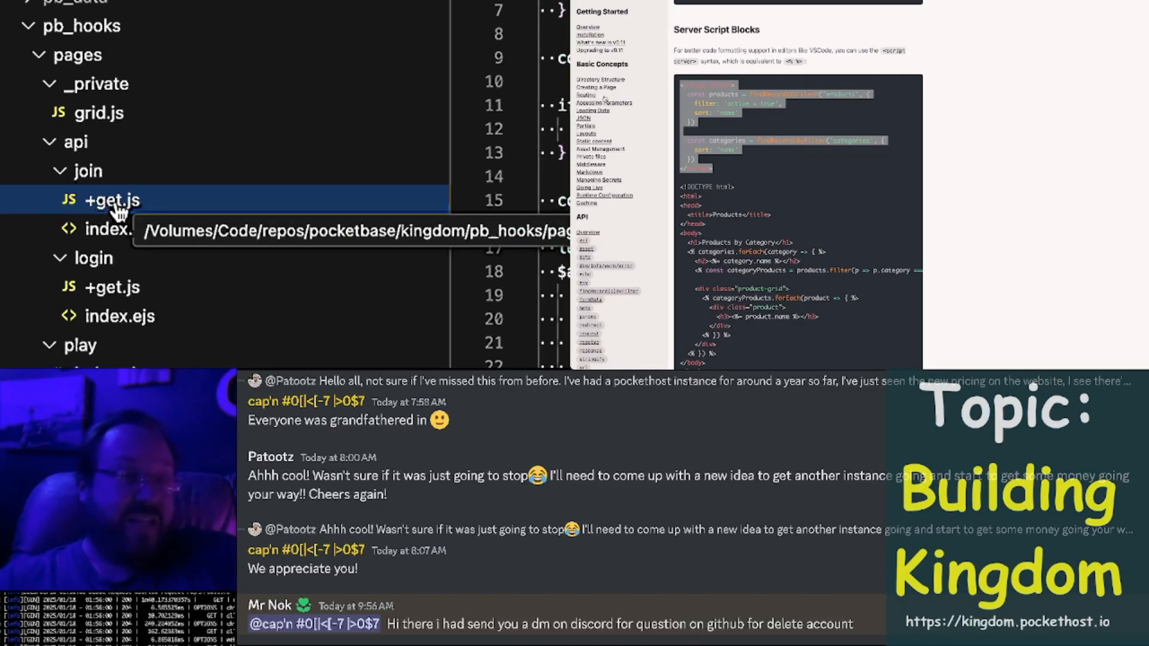
{"action": "left_click", "coordinate": [111, 200]}
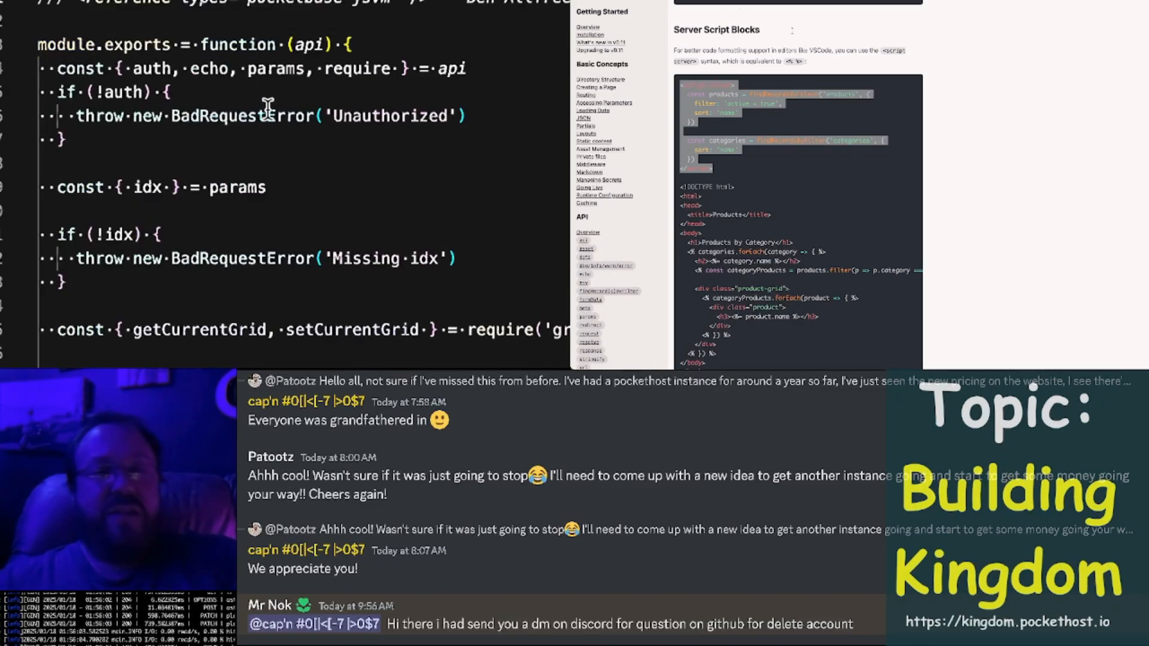
{"action": "scroll", "scroll_direction": "down", "scroll_amount": 3}
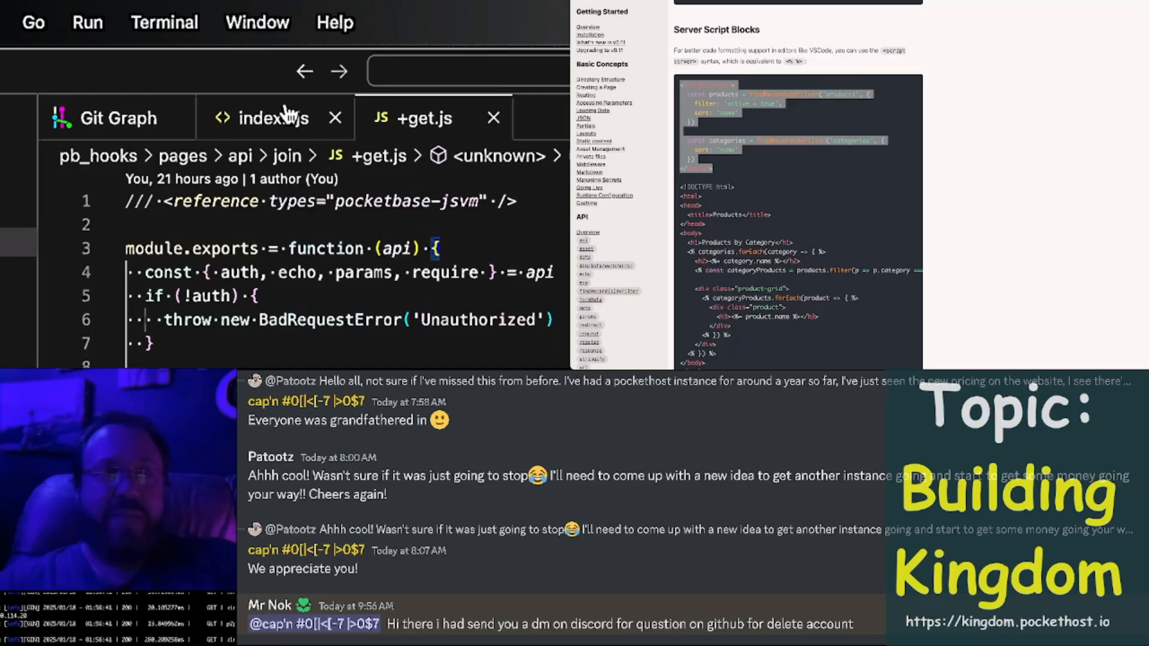
{"action": "mouse_move", "coordinate": [433, 124]}
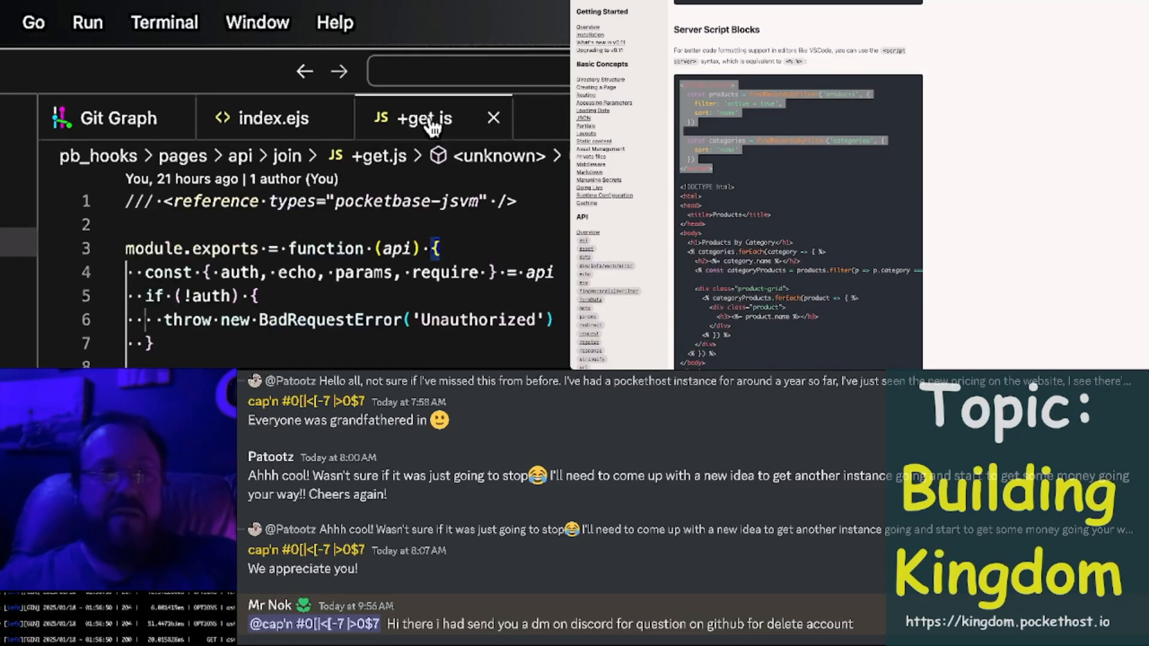
Compare the join index.ejs template with the +get.js auth and idx checks.
{"action": "double_click", "coordinate": [395, 249]}
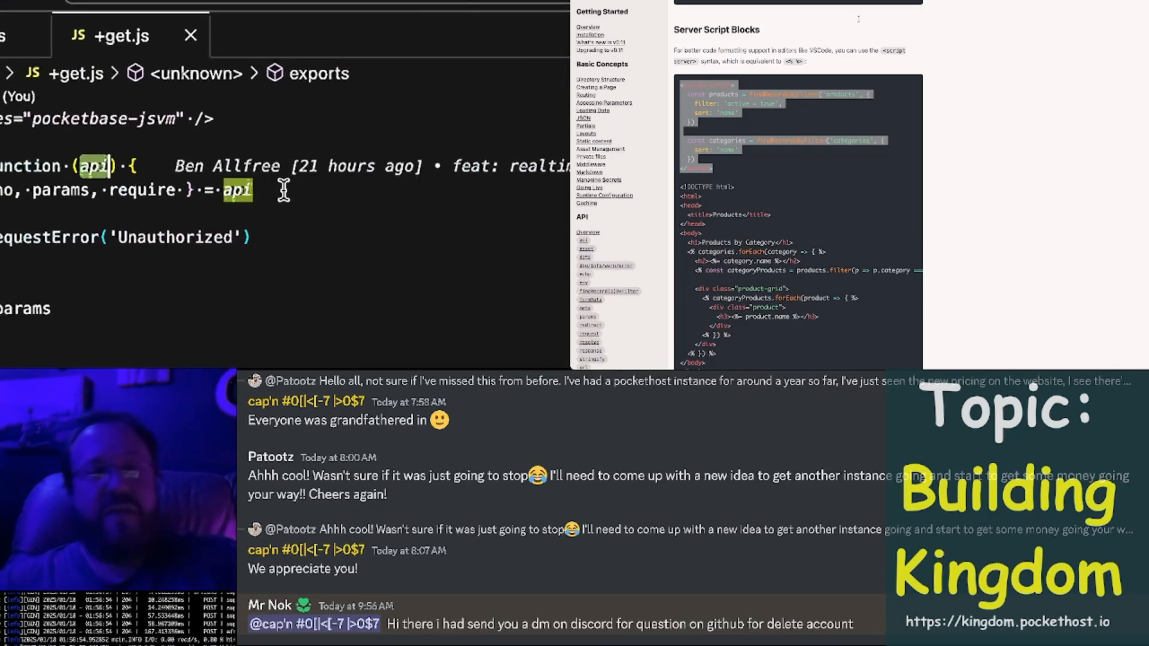
{"action": "left_click", "coordinate": [278, 121]}
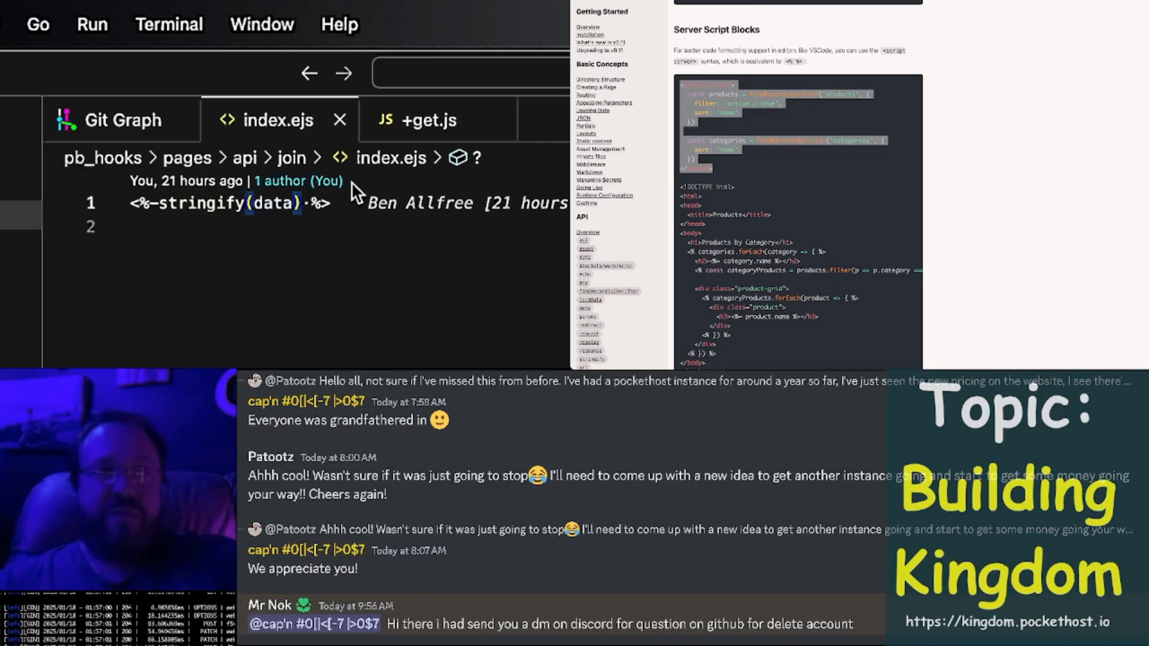
{"action": "left_click", "coordinate": [428, 120]}
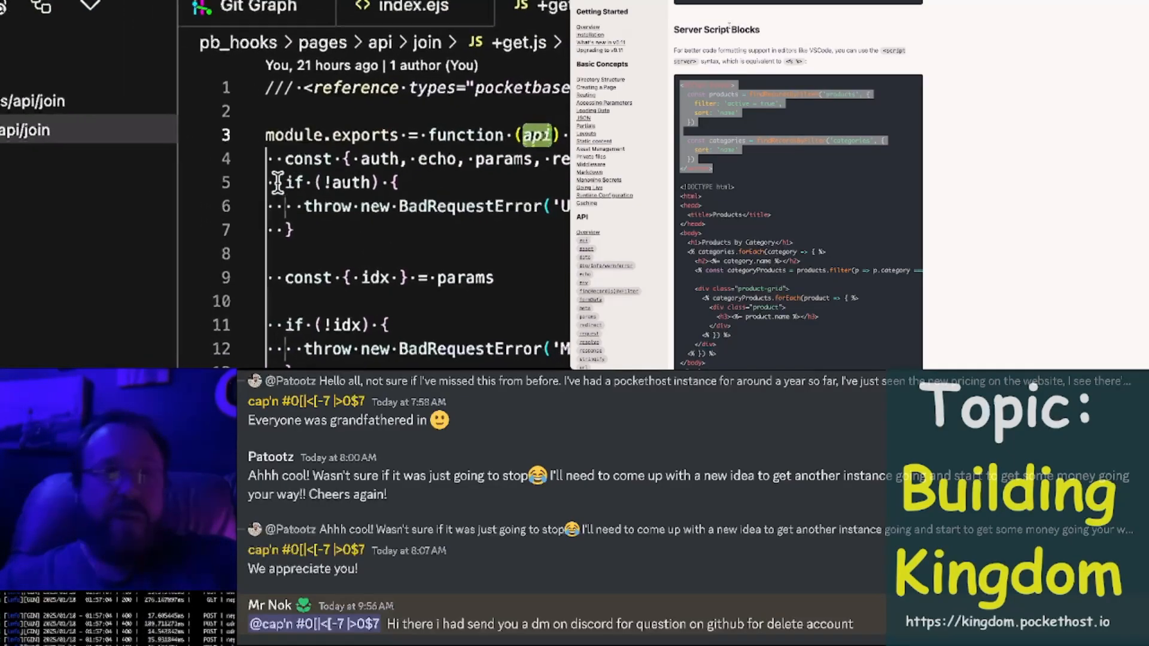
{"action": "scroll", "scroll_direction": "down", "scroll_amount": 3}
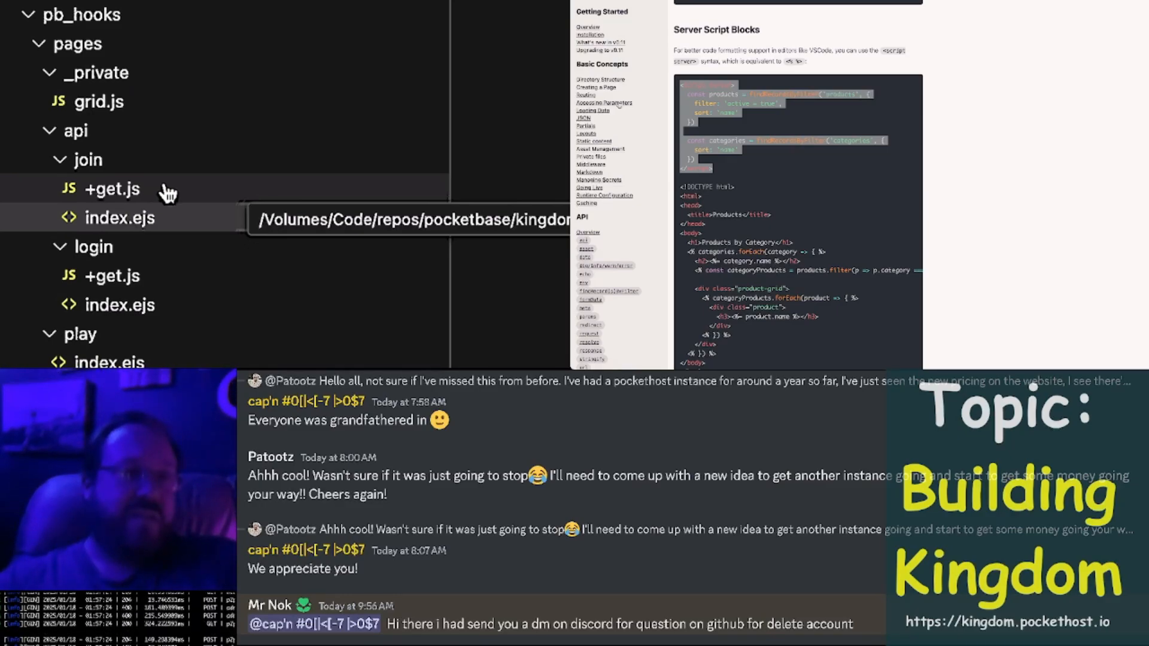
Review the <script server> block in api/join.ejs, then bring up login.ejs.
{"action": "left_click", "coordinate": [112, 189]}
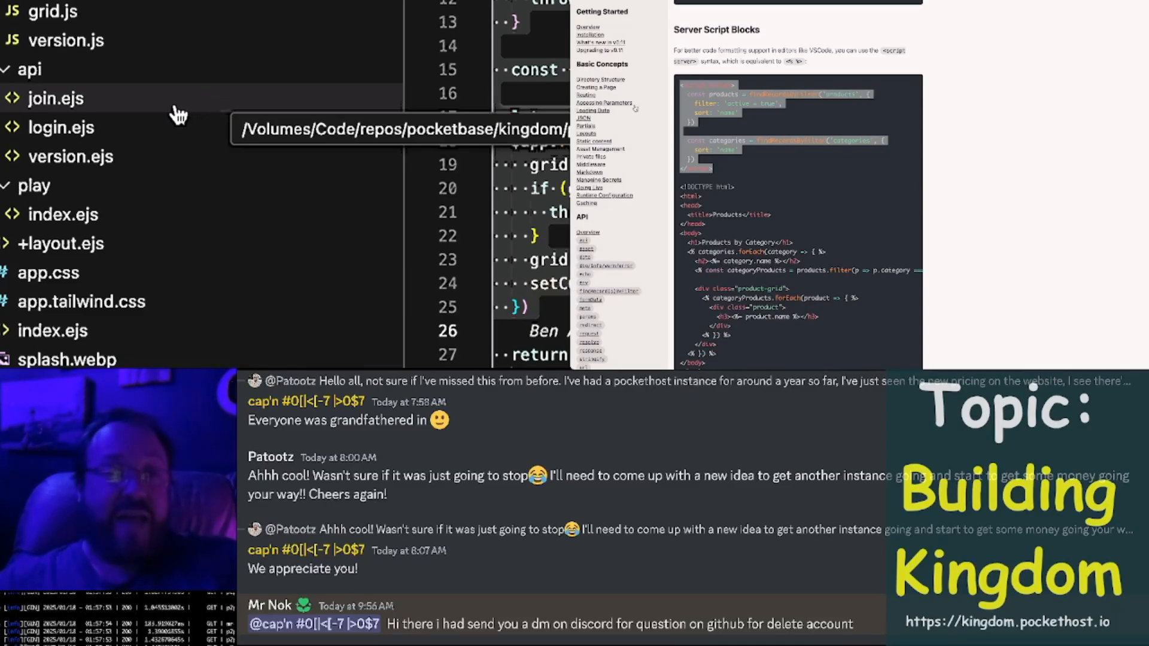
{"action": "left_click", "coordinate": [57, 99]}
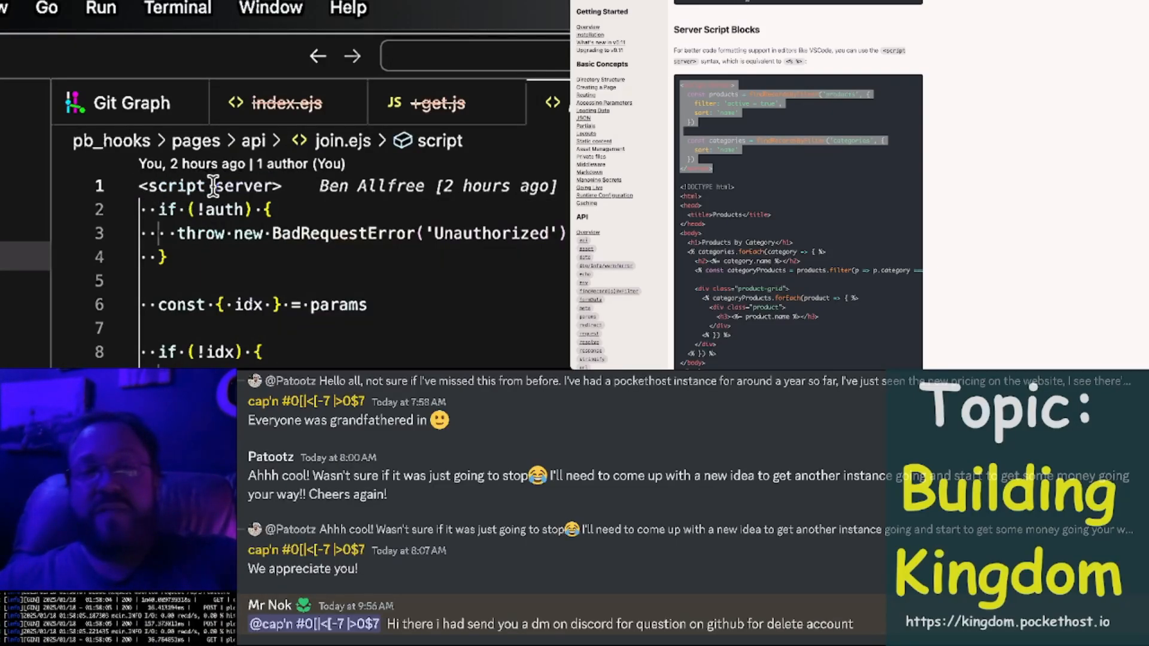
{"action": "scroll", "scroll_direction": "down", "scroll_amount": 3}
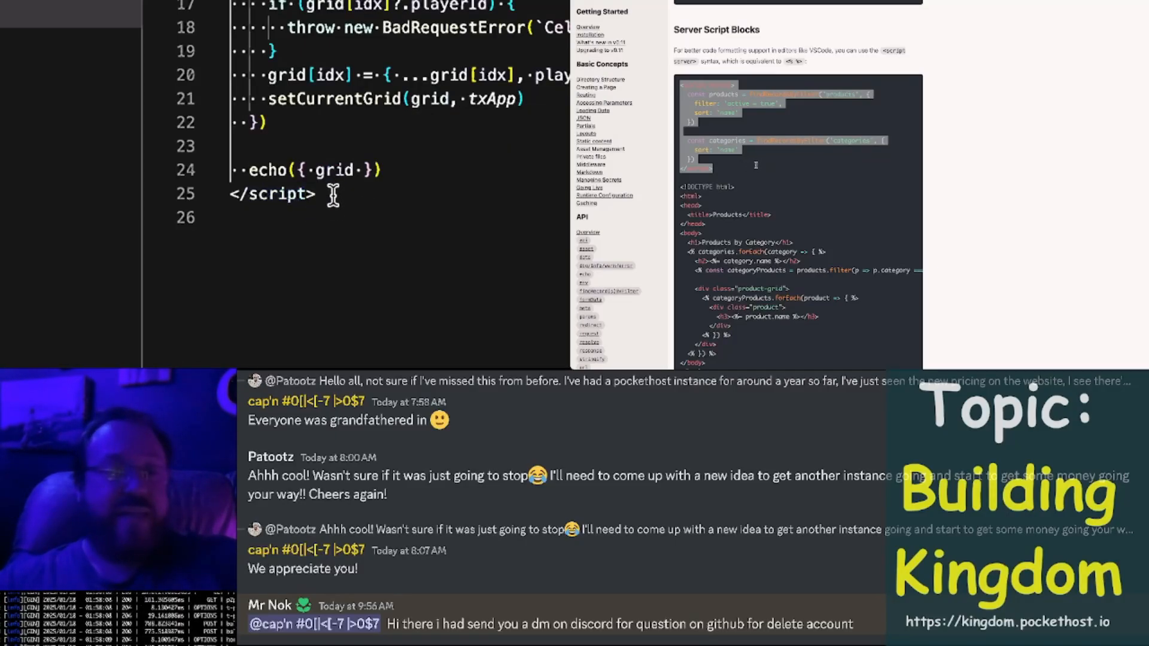
{"action": "scroll", "scroll_direction": "up", "scroll_amount": 3}
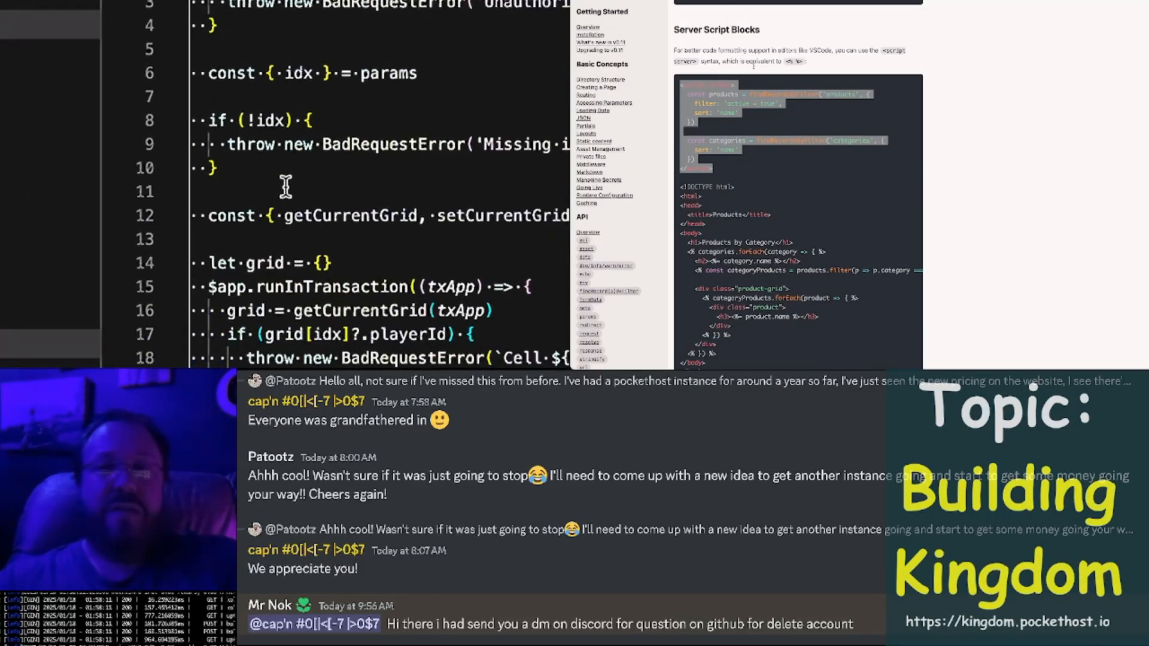
{"action": "scroll", "scroll_direction": "down", "scroll_amount": 3}
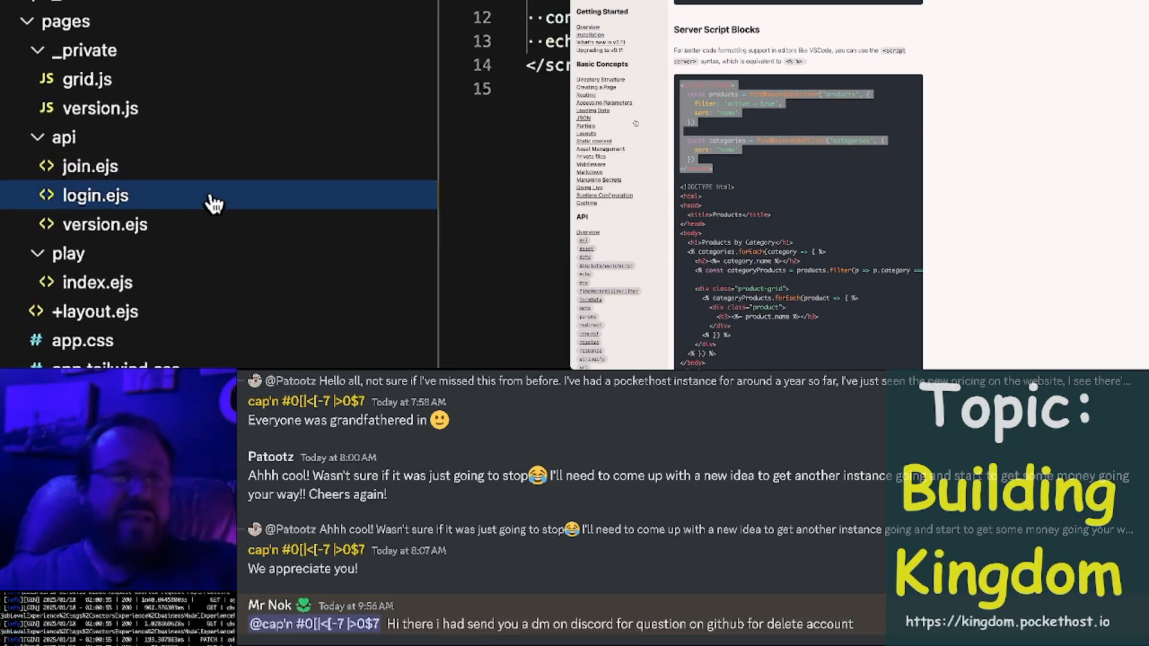
{"action": "left_click", "coordinate": [95, 195]}
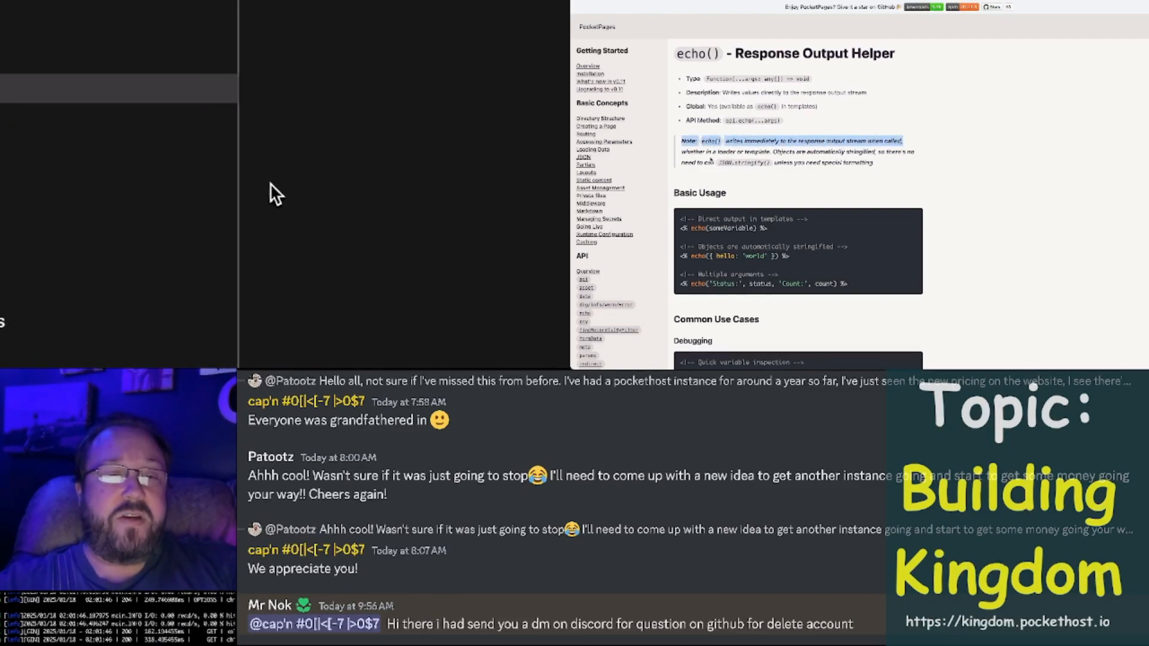
{"action": "mouse_move", "coordinate": [528, 183]}
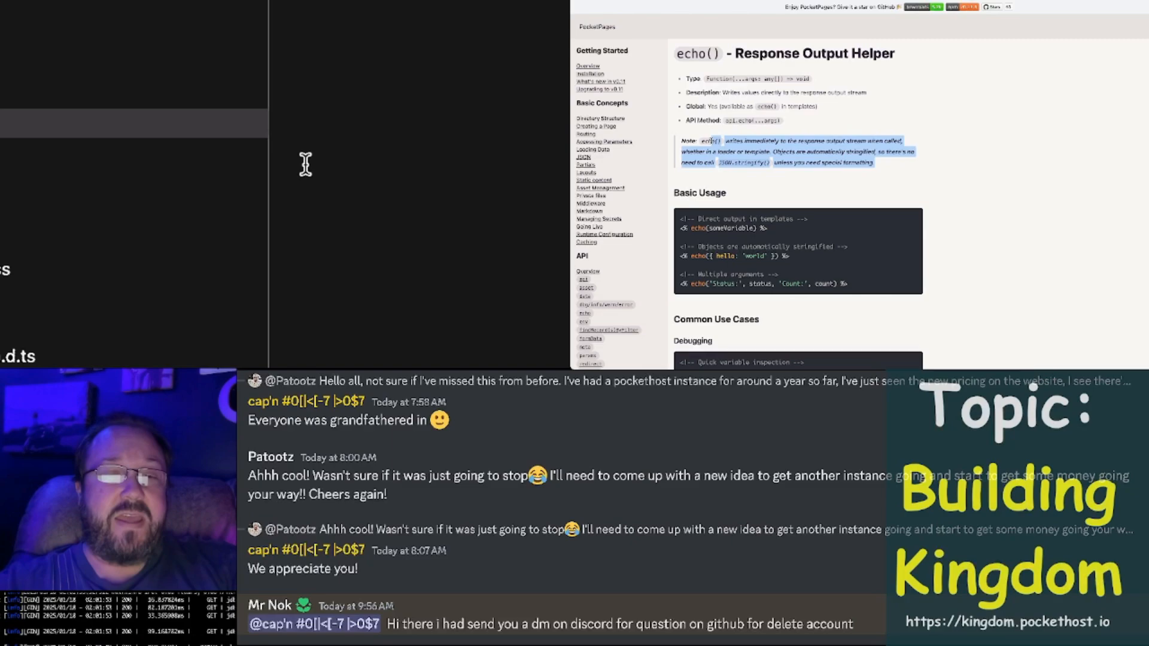
{"action": "mouse_move", "coordinate": [183, 165]}
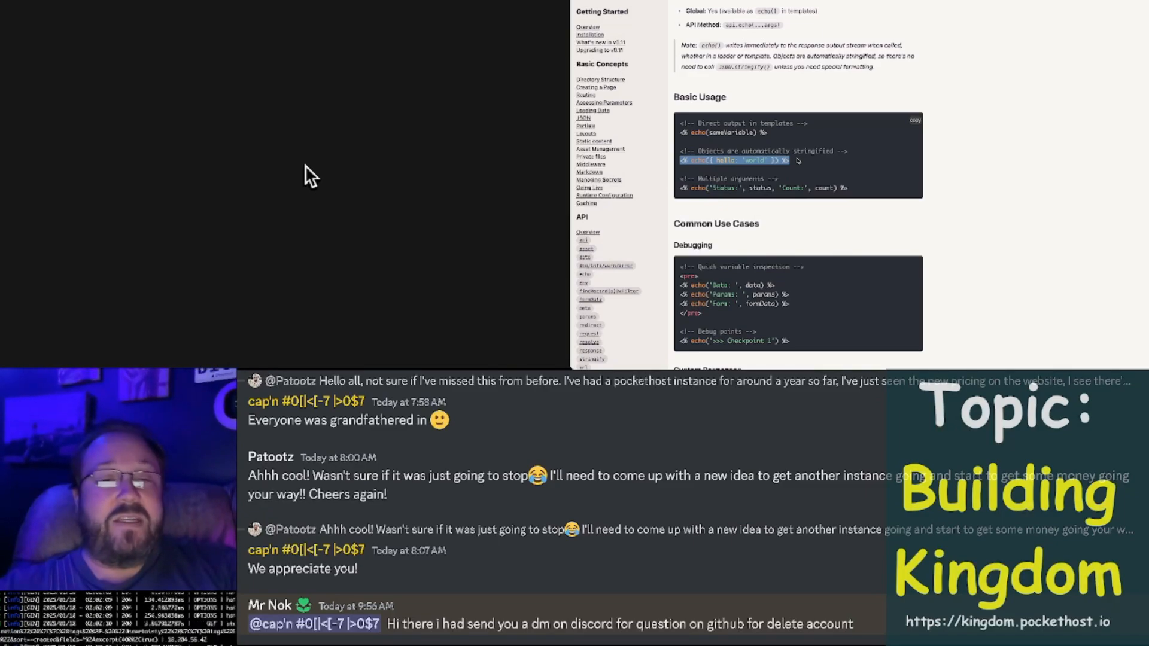
{"action": "mouse_move", "coordinate": [295, 182]}
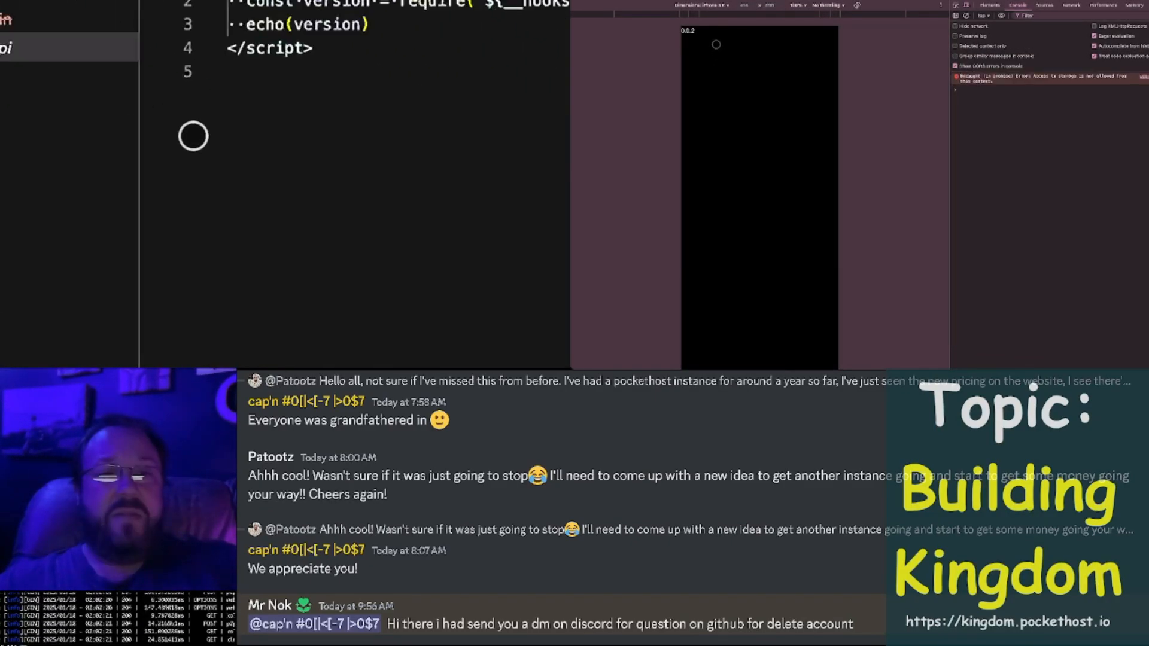
Reload the device preview to show the version endpoint returning 0.0.2.
{"action": "left_click", "coordinate": [1072, 5]}
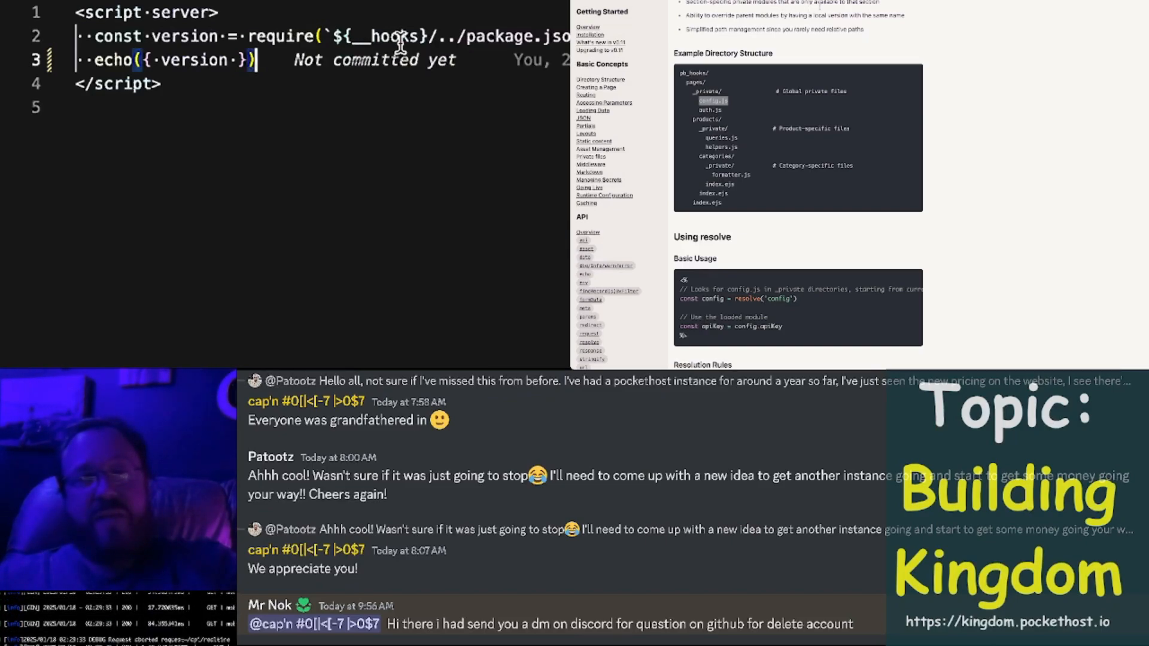
Open pb_hooks/pages/api/join.ejs again, showing the end of its server script.
{"action": "double_click", "coordinate": [378, 36]}
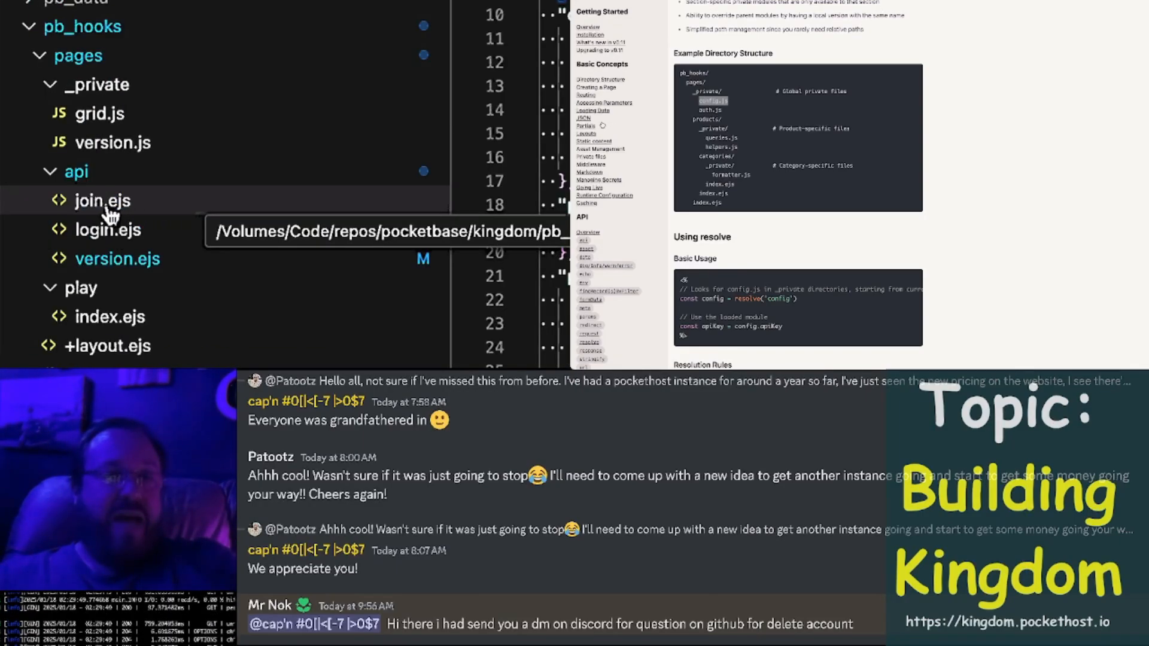
{"action": "left_click", "coordinate": [102, 200]}
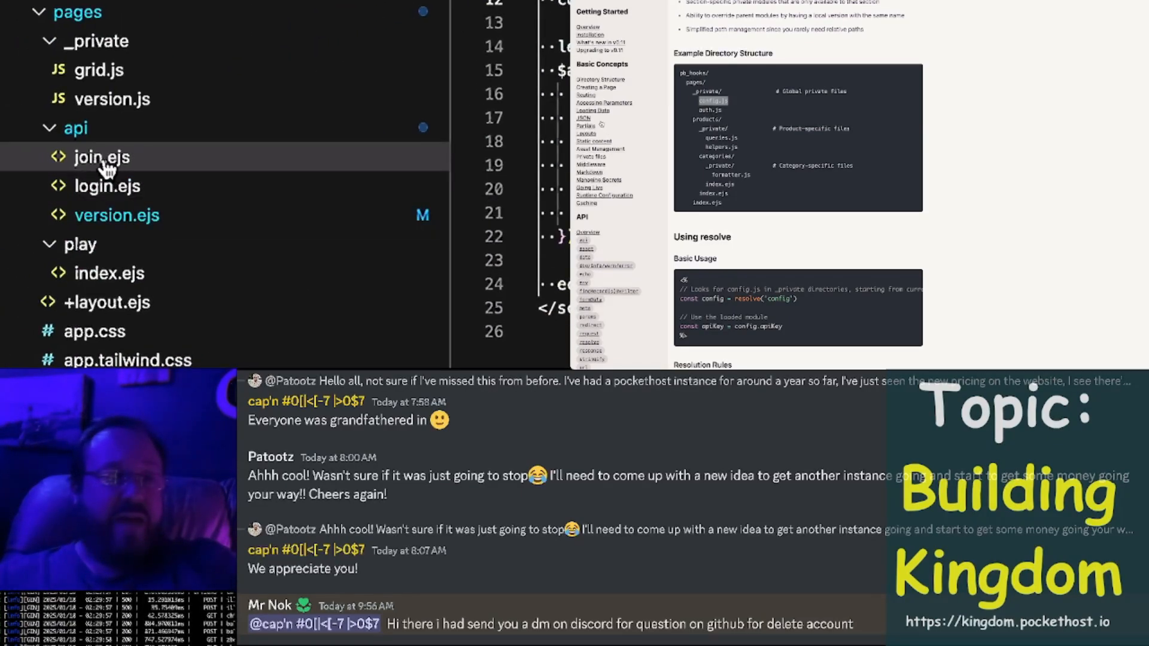
{"action": "mouse_move", "coordinate": [101, 157]}
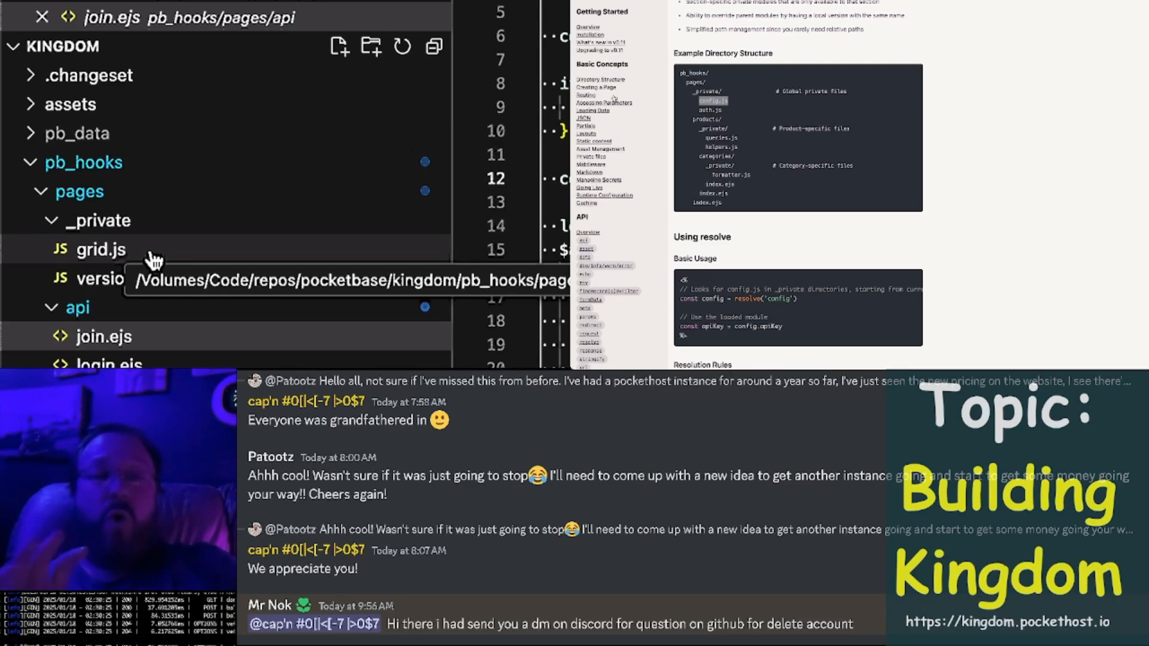
Scroll to the /api/join fetch call and the Round, Coins and Health markup.
{"action": "scroll", "scroll_direction": "down", "scroll_amount": 3}
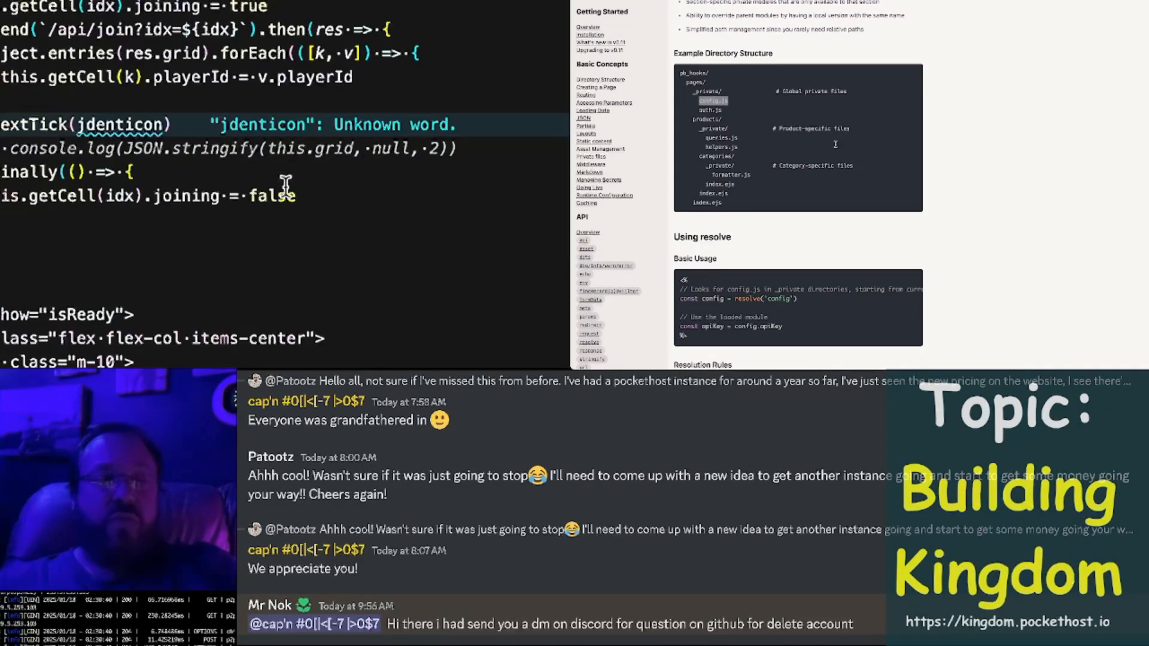
{"action": "scroll", "scroll_direction": "down", "scroll_amount": 3}
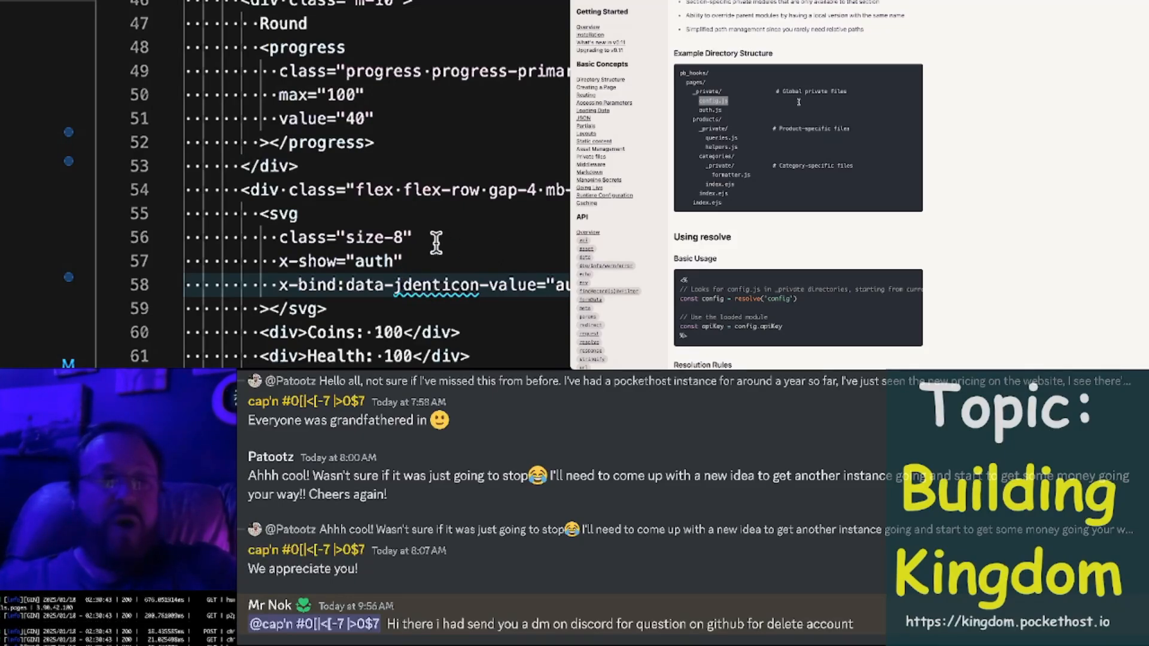